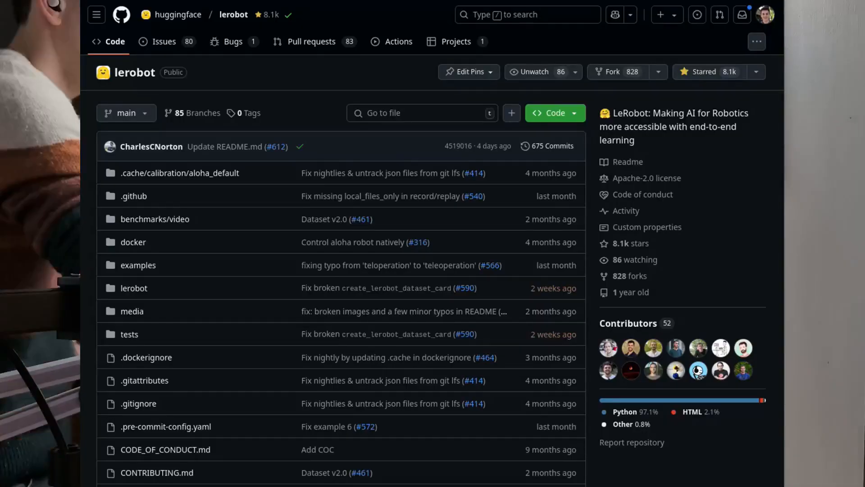
- Open the lerobot 'Add support for Elephant Robotics MyArm M&C' pull request and its dataset link
scroll("down", 3)
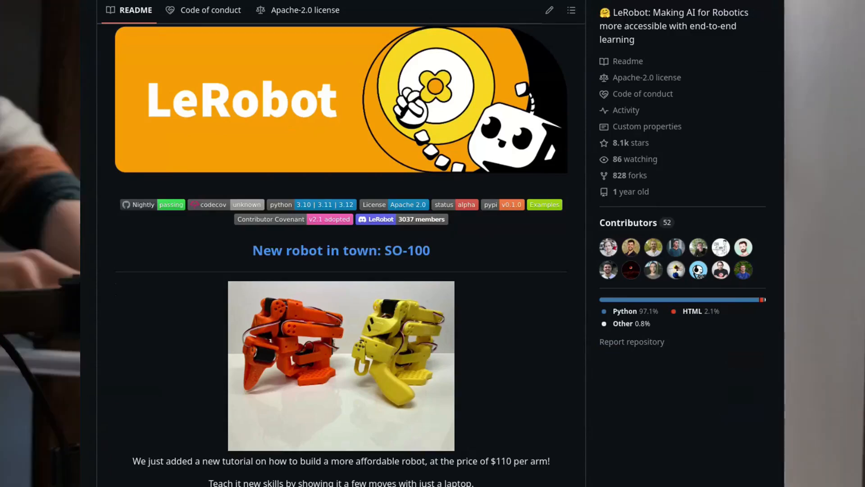
scroll("down", 3)
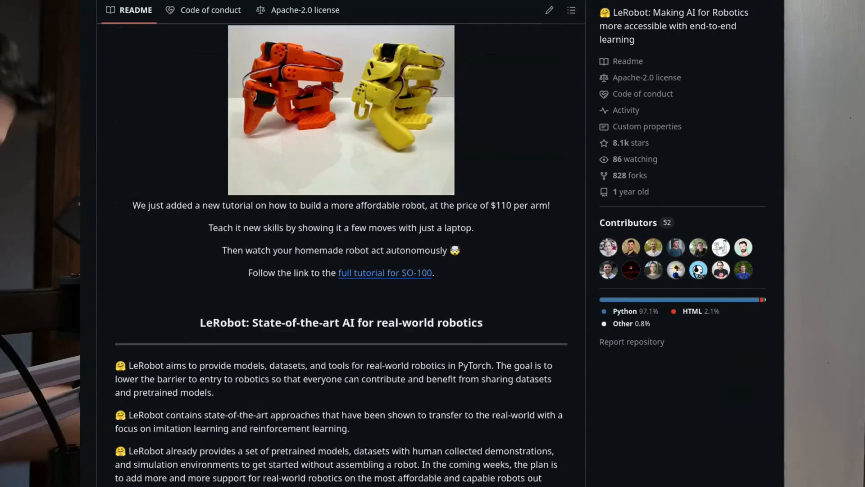
left_click(312, 41)
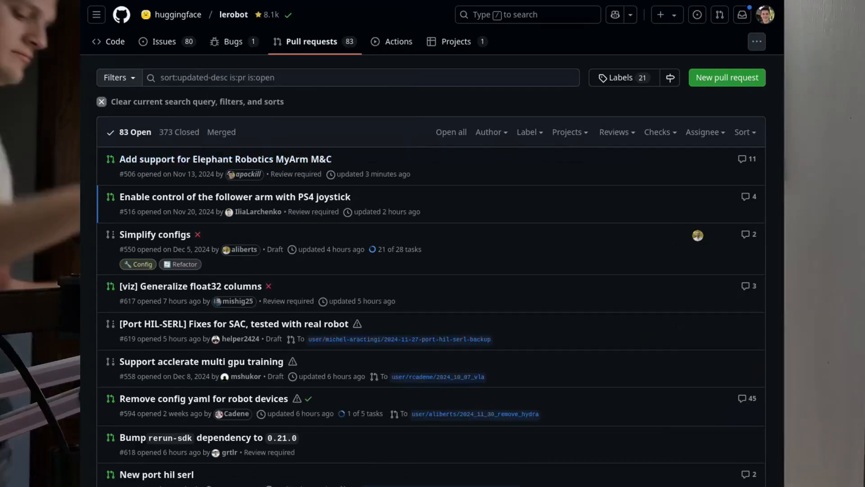
left_click(226, 159)
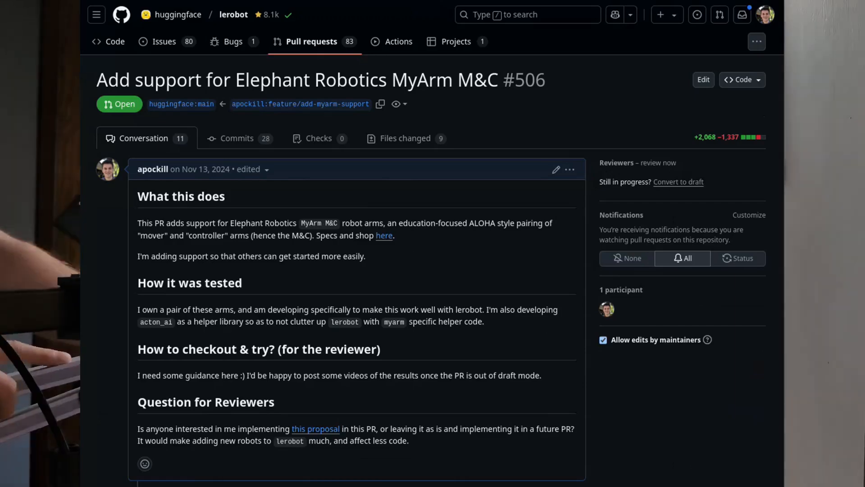
left_click(406, 138)
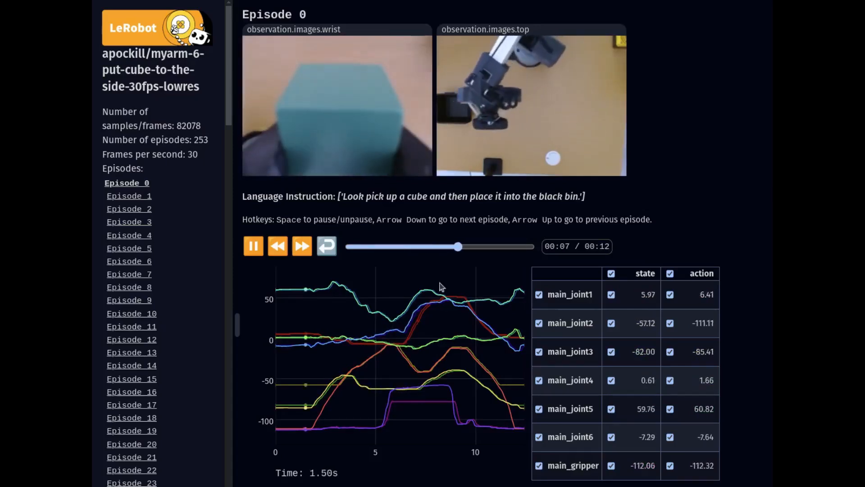
- Scrub the episode 0 playback of the myarm-6-put-cube-to-the-side dataset
left_click_drag(458, 246, 428, 246)
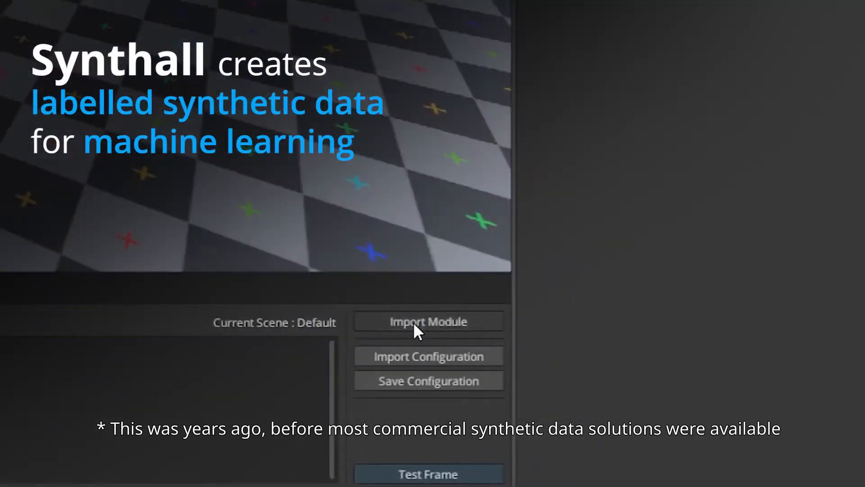
left_click(428, 321)
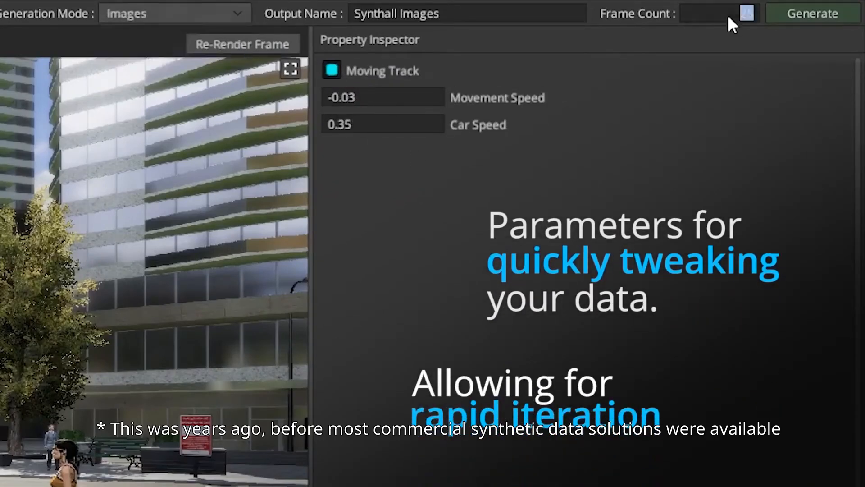
left_click(812, 12)
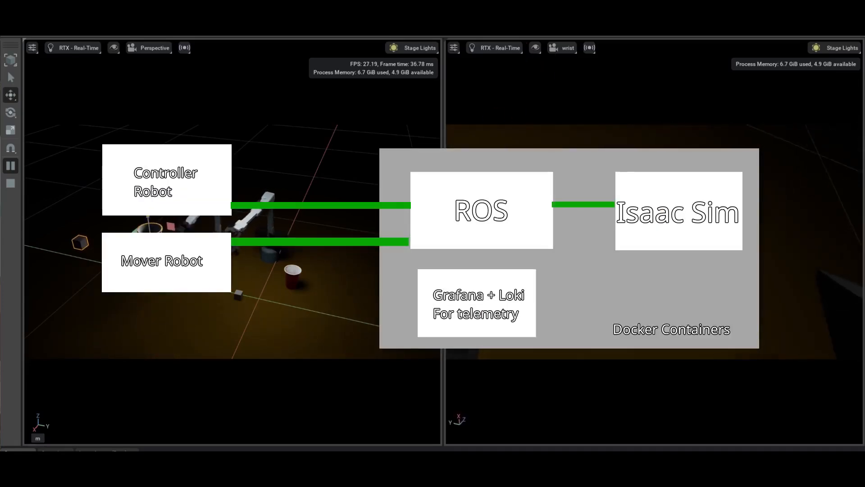
left_click(160, 331)
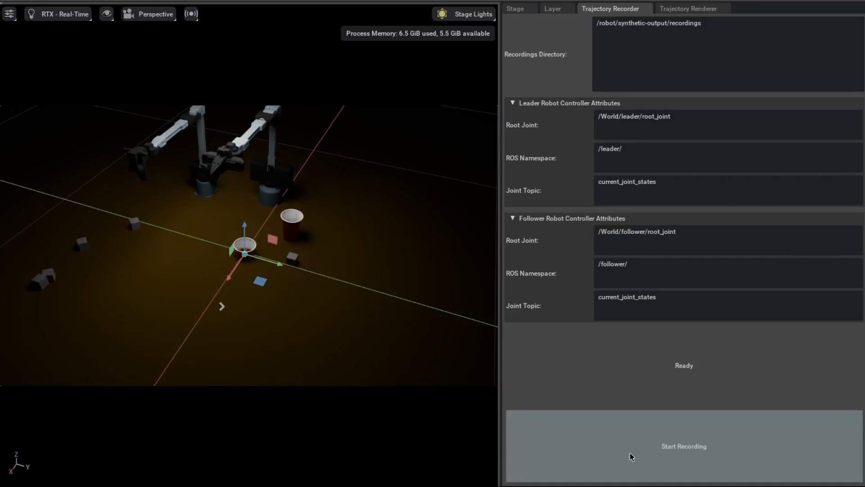
- Start recording, move the leader and follower arms, then stop recording
left_click(684, 445)
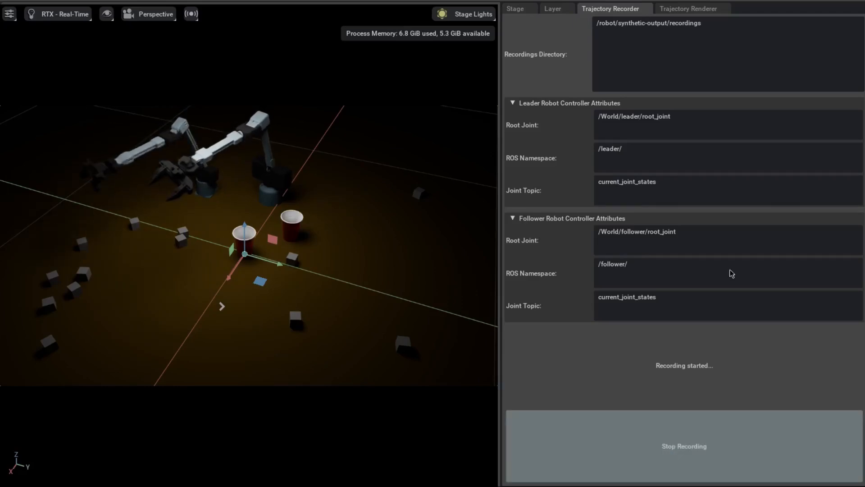
left_click(688, 8)
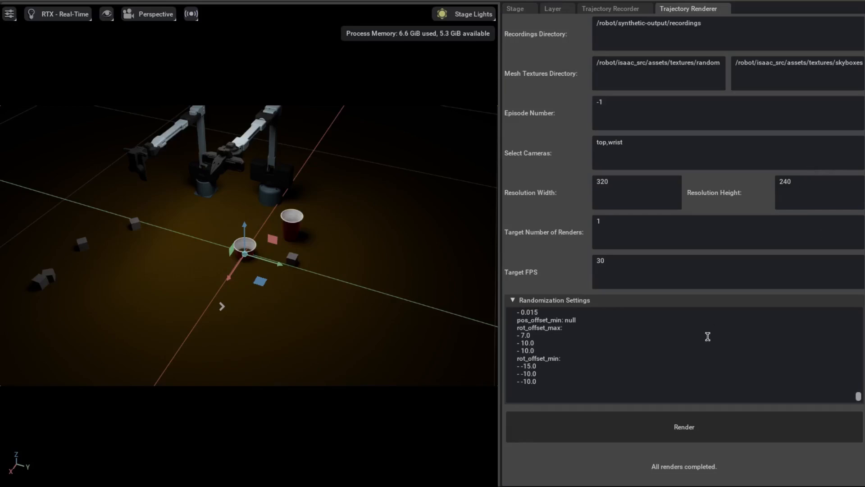
- Render episode 5 with randomized textures and lighting from the Trajectory Renderer settings
scroll("down", 3)
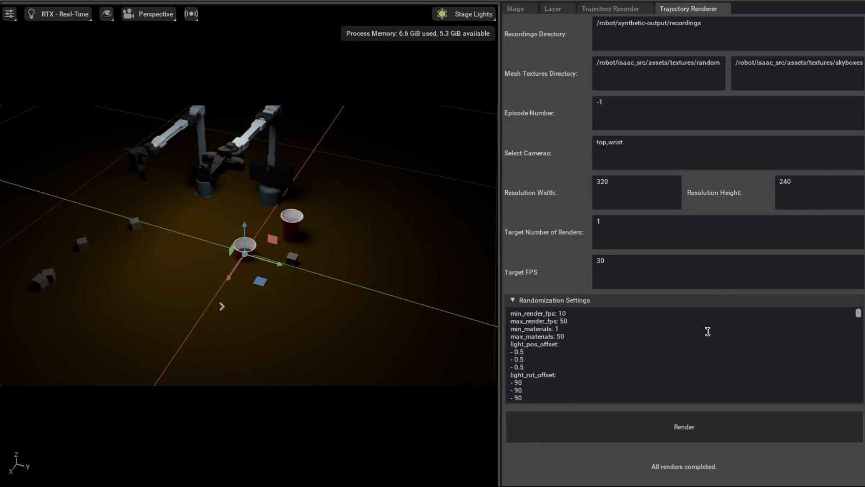
left_click(683, 427)
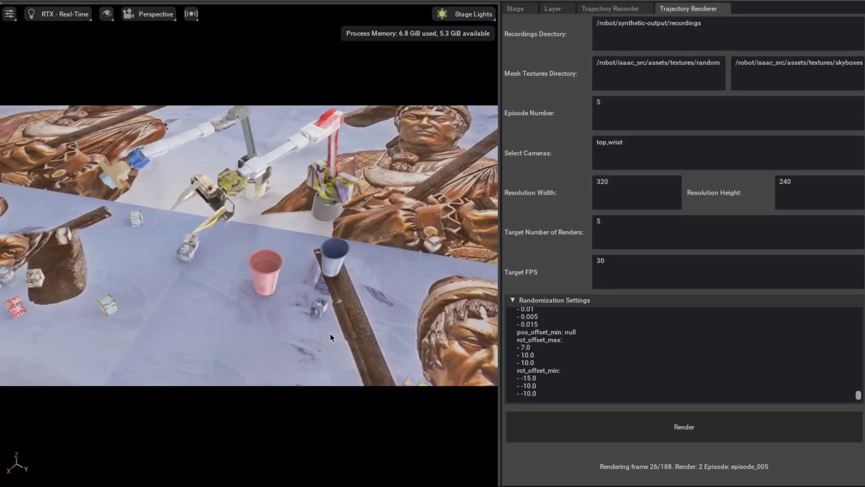